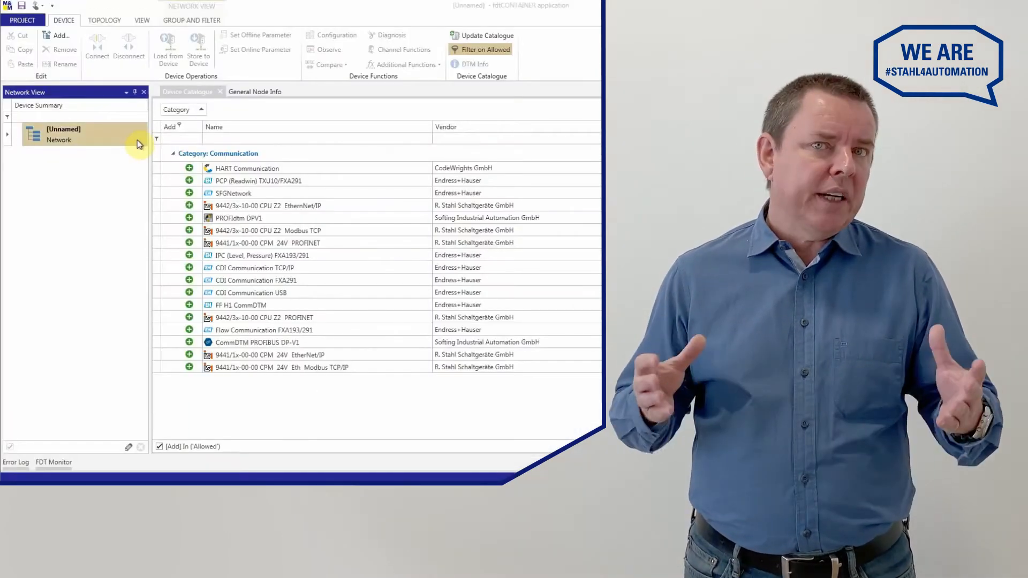
Add the 9442/3x-10-00 CPU Z2 EtherNet/IP head station to the unnamed network
{"action": "left_click", "coordinate": [268, 206]}
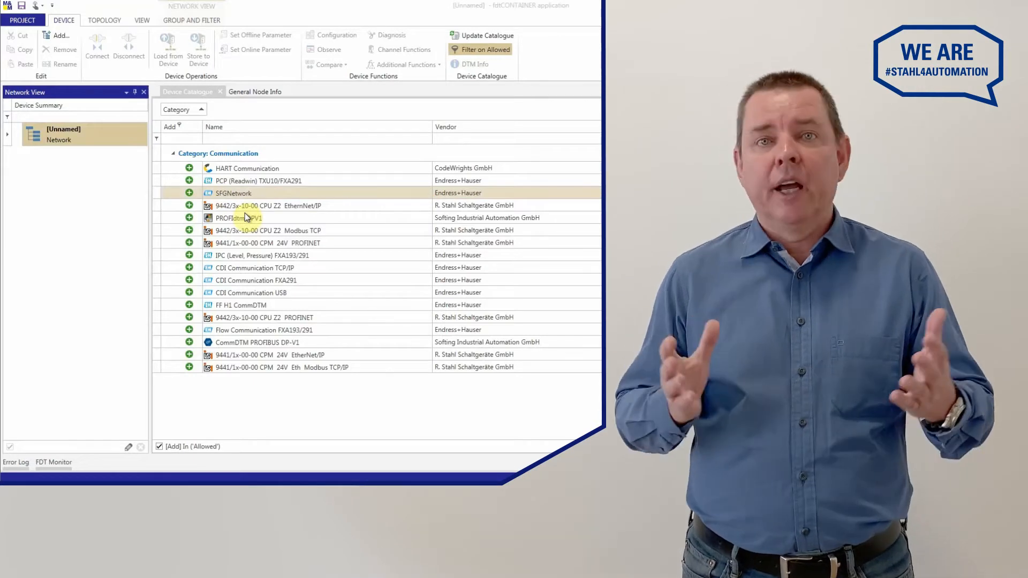
{"action": "left_click", "coordinate": [250, 218]}
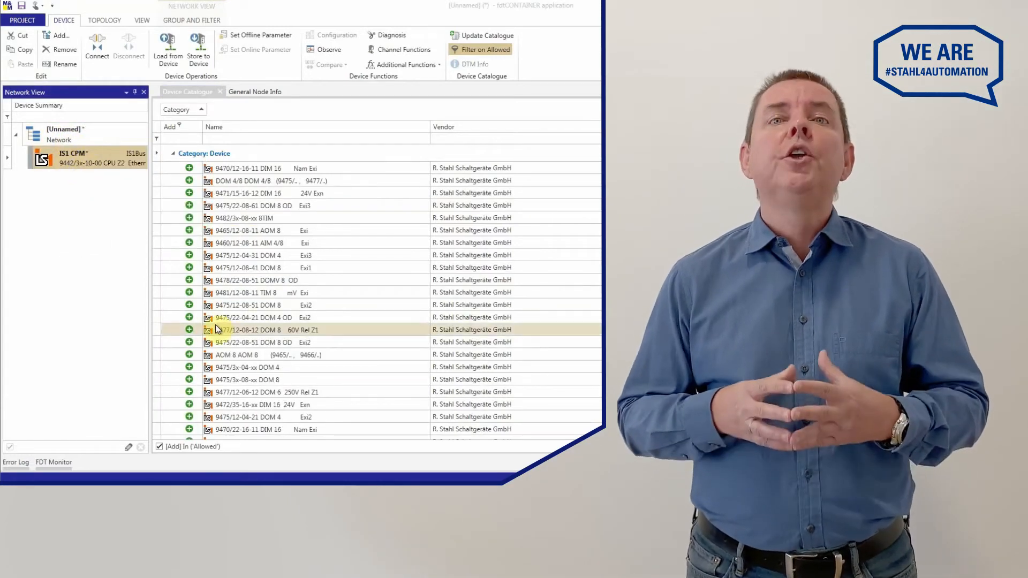
Place I/O modules into slots 01 and 02 and bring up the CPU parameters at 172.24.53.63
{"action": "left_click", "coordinate": [214, 127]}
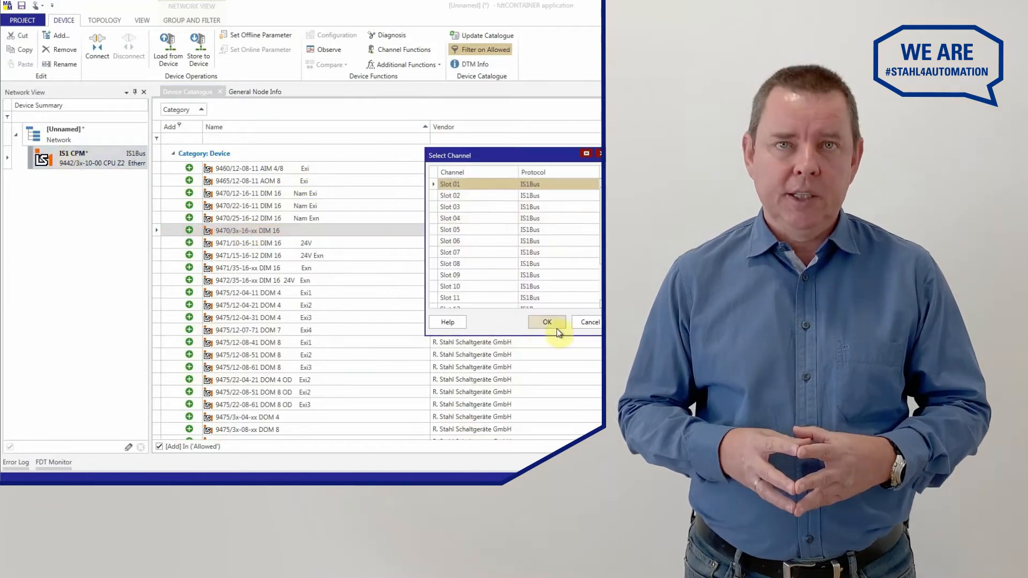
{"action": "left_click", "coordinate": [548, 322]}
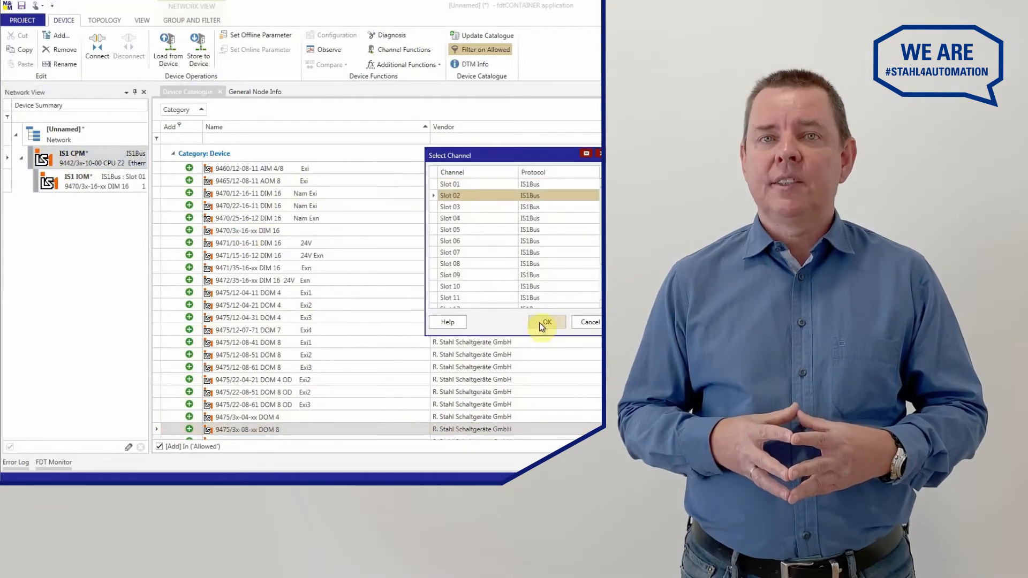
{"action": "left_click", "coordinate": [546, 323]}
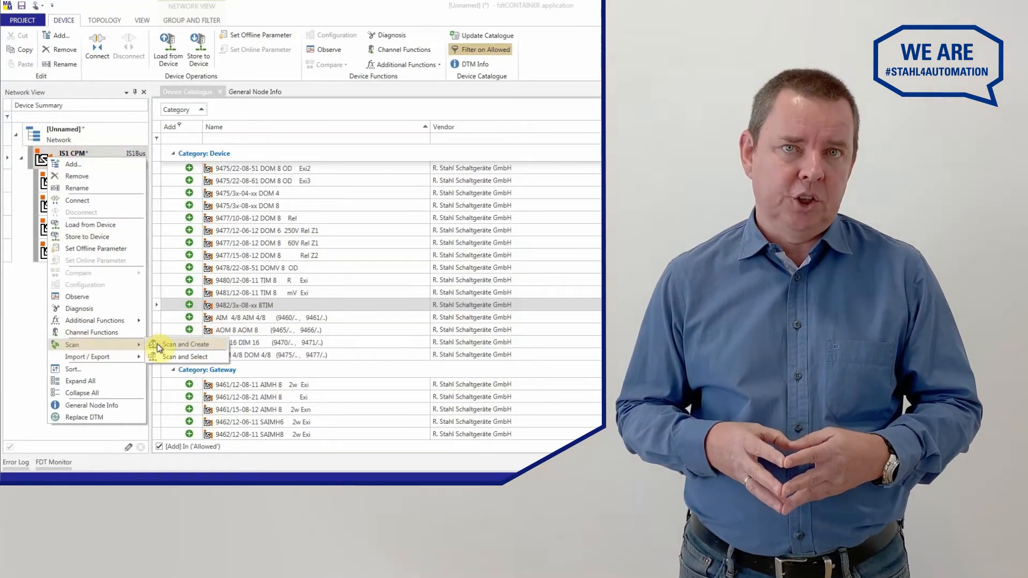
{"action": "left_click", "coordinate": [183, 344]}
{"action": "type", "text": "T"}
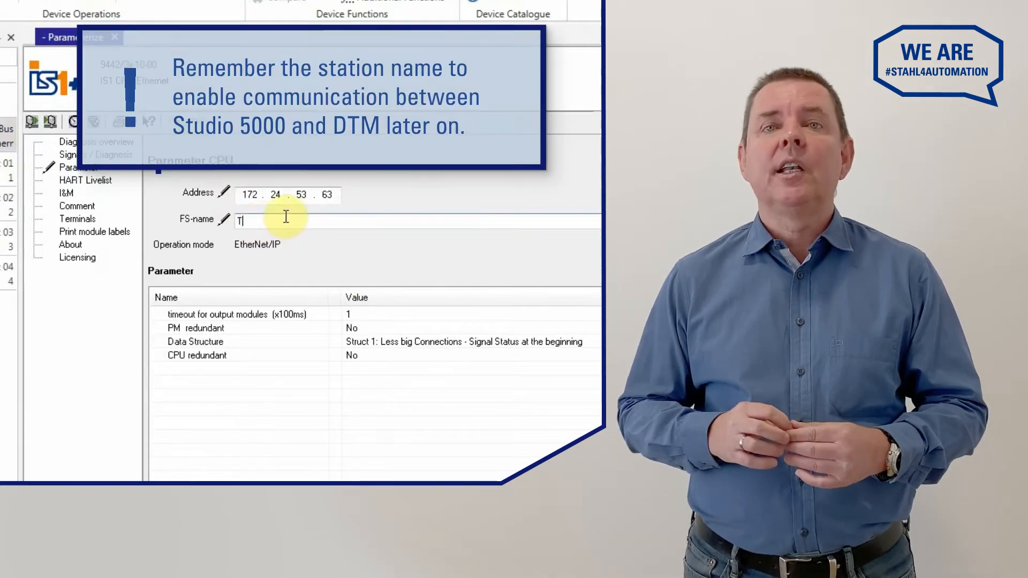
Name the CPU station Test_9442_D and bring up its actions in the Network View
{"action": "type", "text": "est_9442_D"}
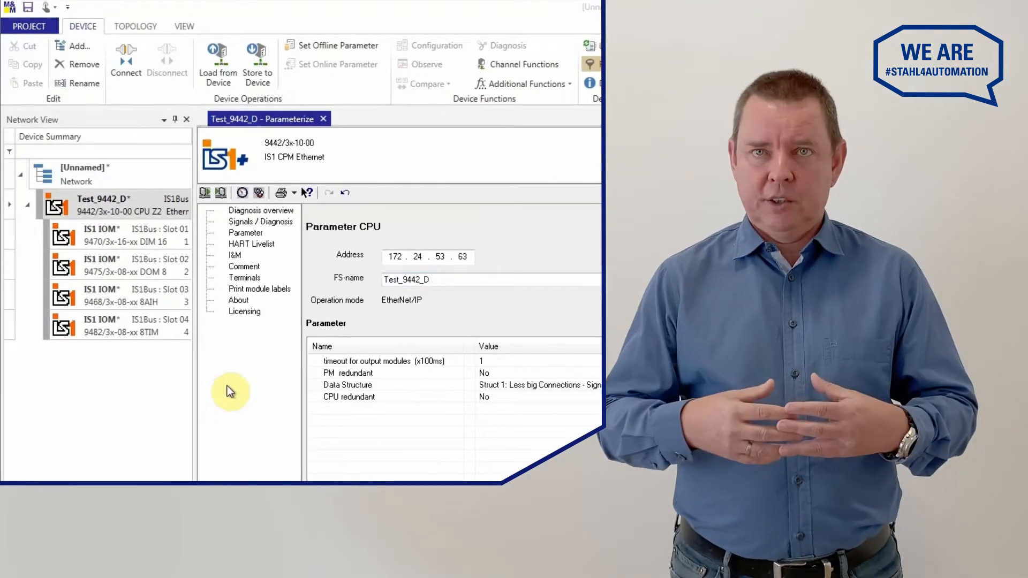
{"action": "left_click", "coordinate": [105, 205]}
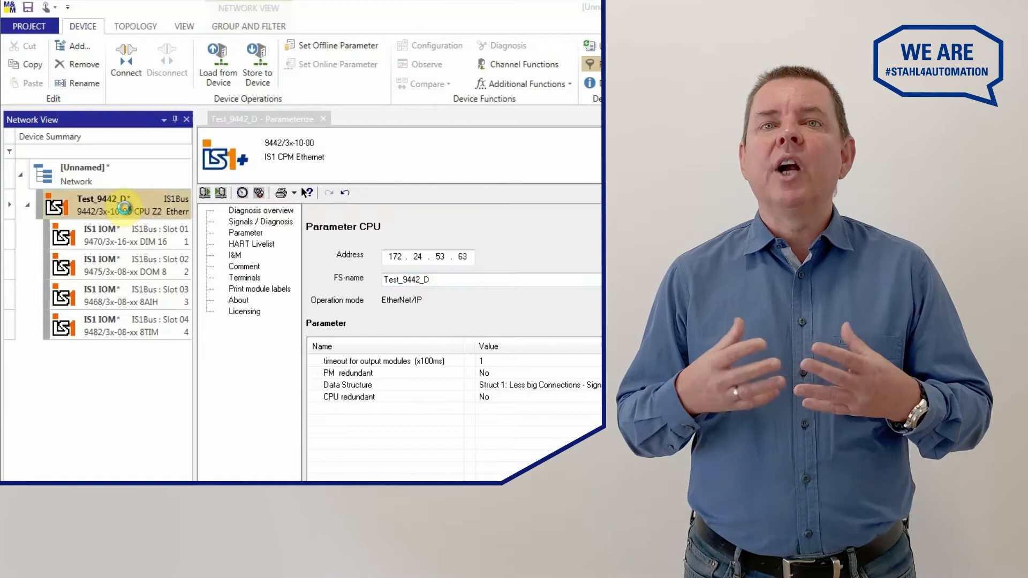
{"action": "right_click", "coordinate": [104, 204]}
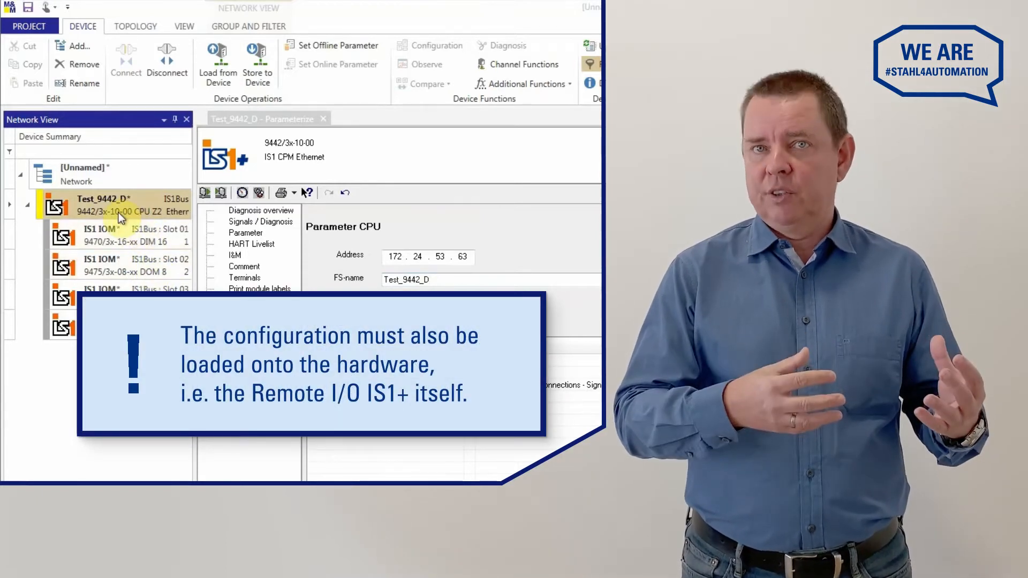
Create Rockwell AOIs for Test_9442_D and save Test_9442_D.L5X to the Desktop
{"action": "right_click", "coordinate": [99, 157]}
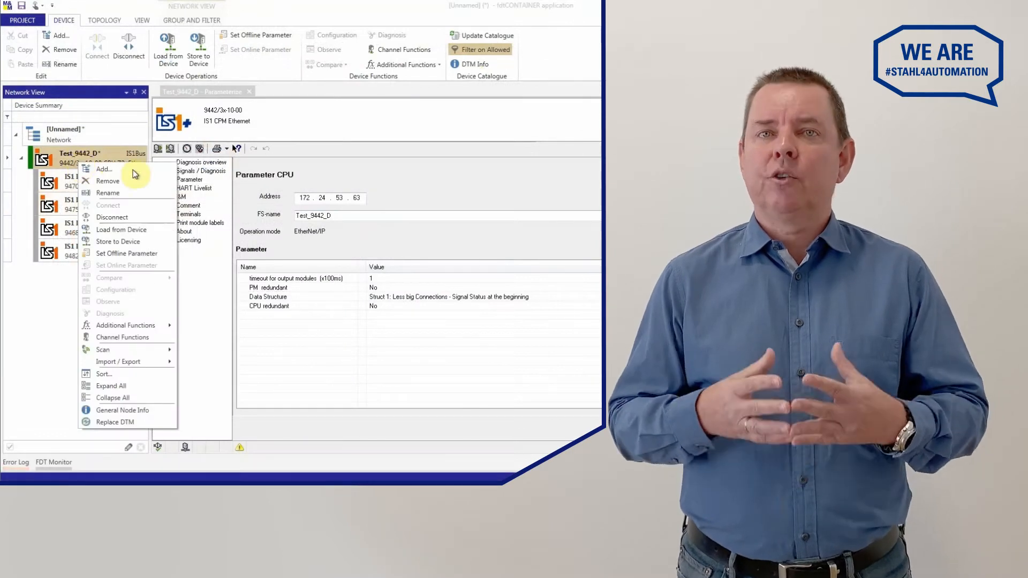
{"action": "mouse_move", "coordinate": [125, 325]}
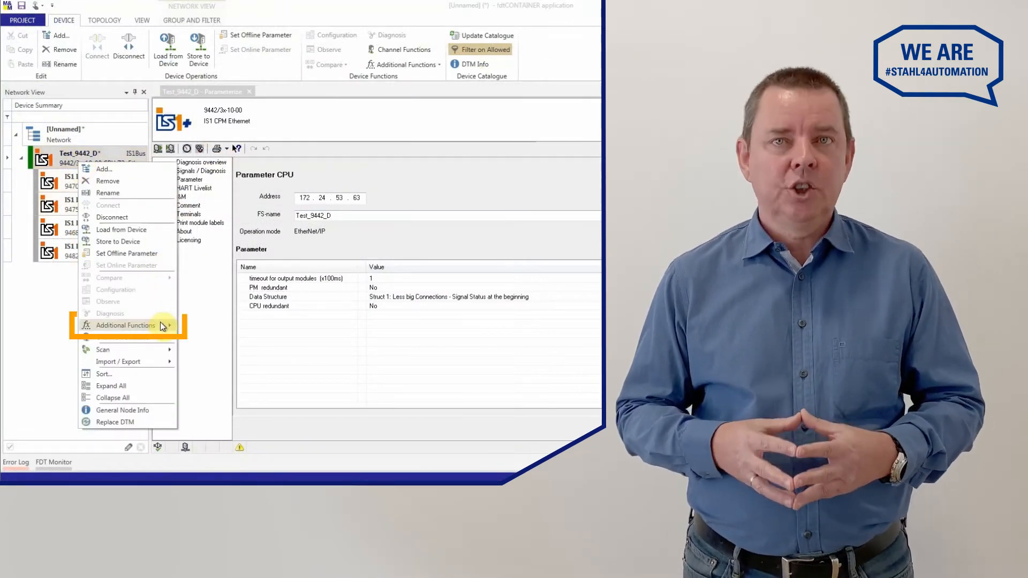
{"action": "mouse_move", "coordinate": [125, 326]}
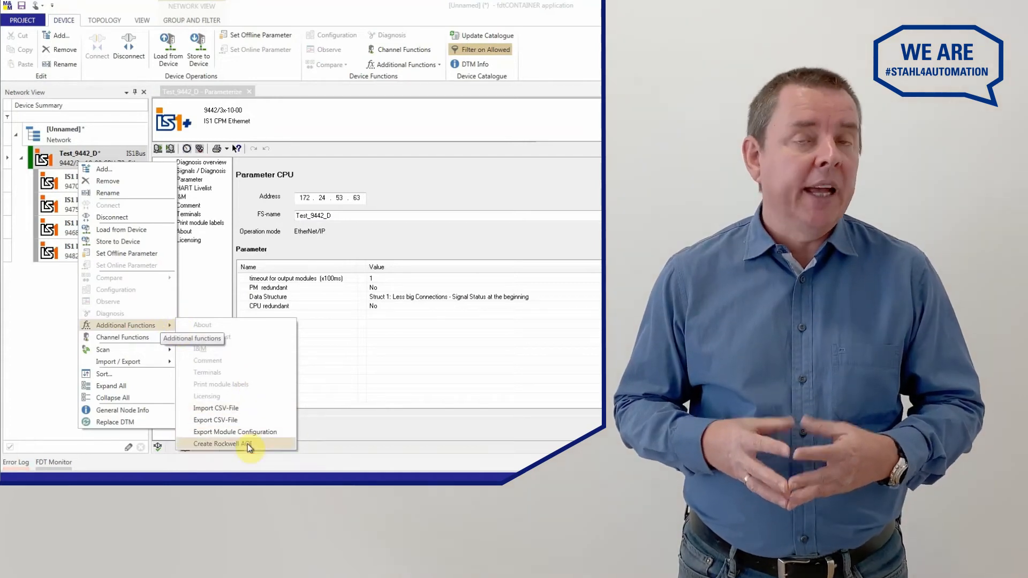
{"action": "left_click", "coordinate": [216, 444]}
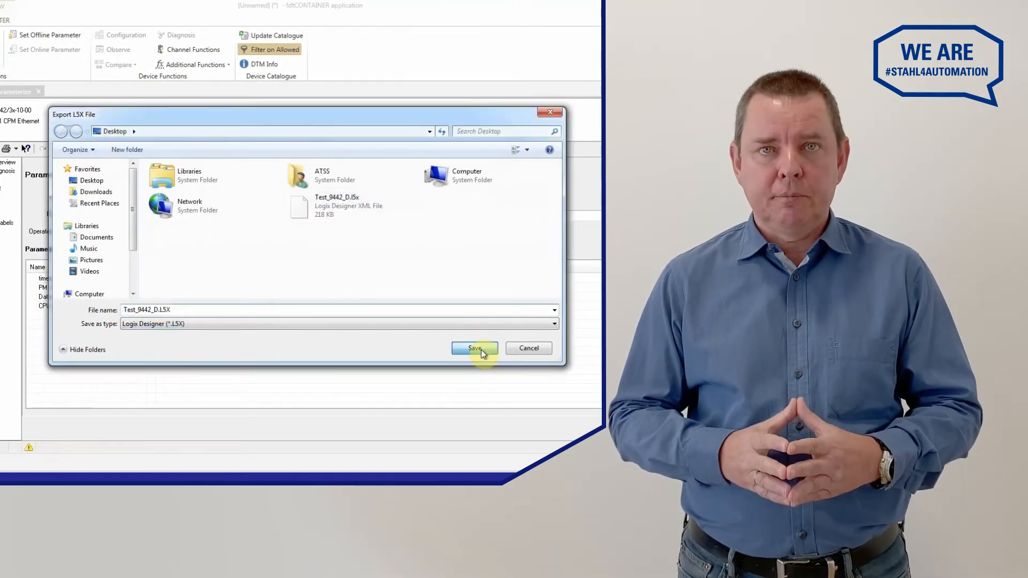
{"action": "left_click", "coordinate": [475, 348]}
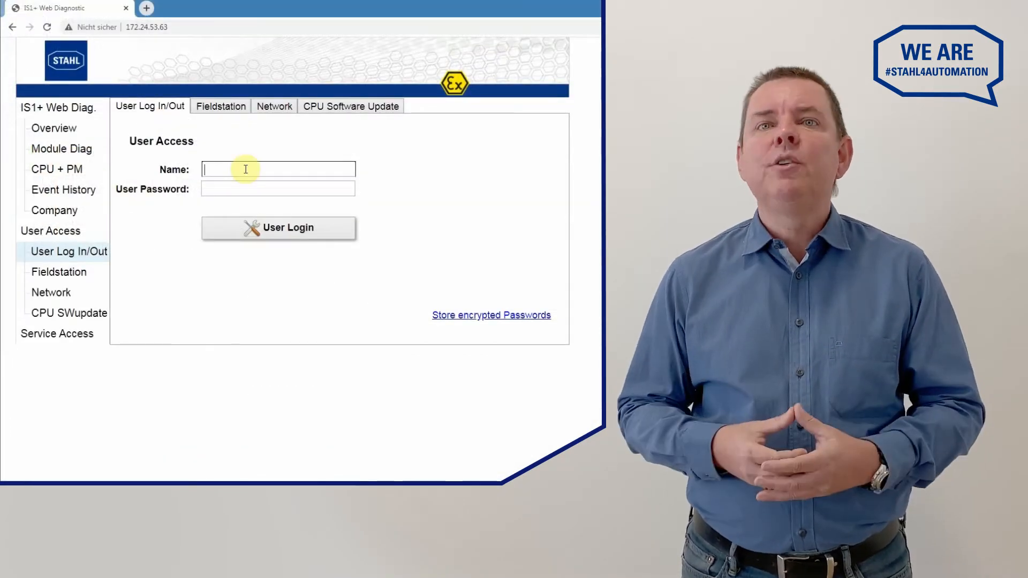
Log in to IS1+ Web Diagnostic as R.STAHL and switch to the station's network settings
{"action": "type", "text": "R.STAHL"}
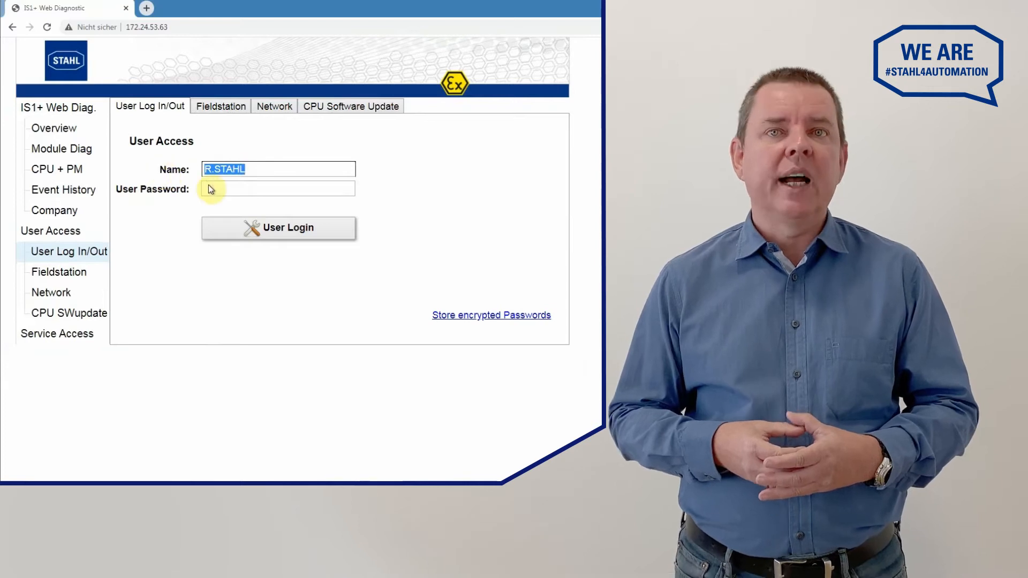
{"action": "left_click", "coordinate": [278, 227]}
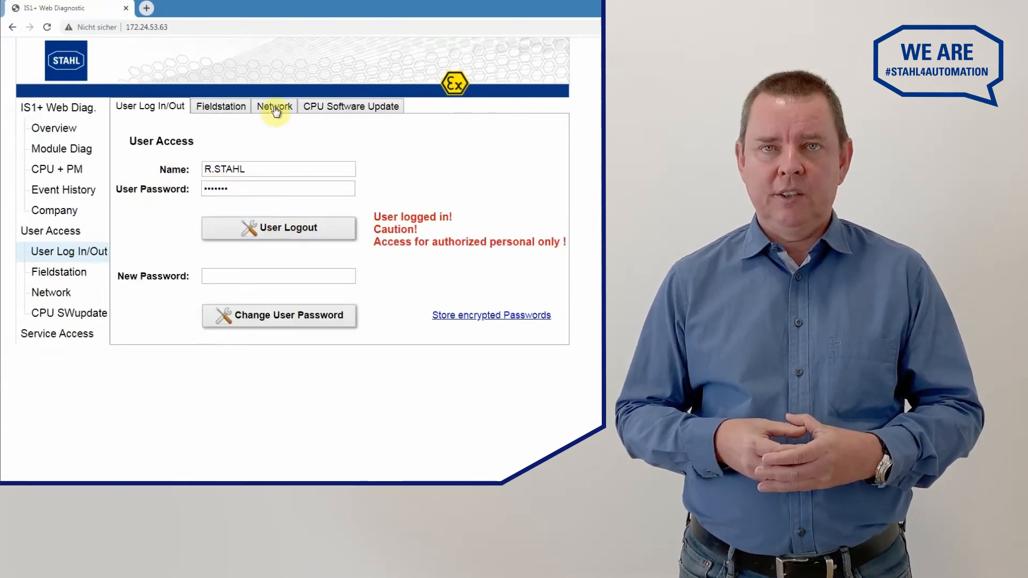
{"action": "left_click", "coordinate": [274, 106]}
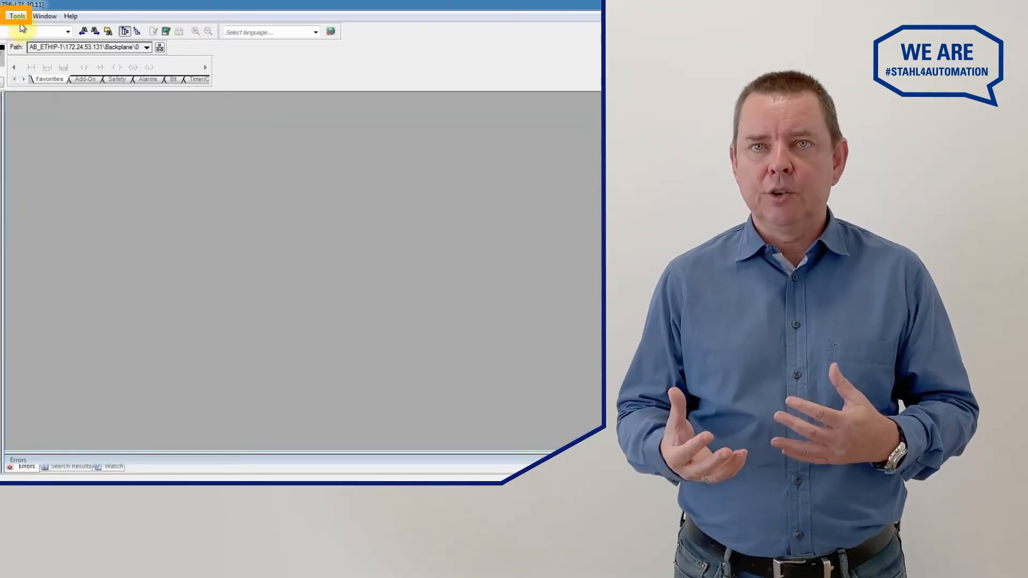
Register the STAHL_RIO9442 EDS file and start adding a new module under the 1756-EN2TR Ethernet network
{"action": "left_click", "coordinate": [17, 16]}
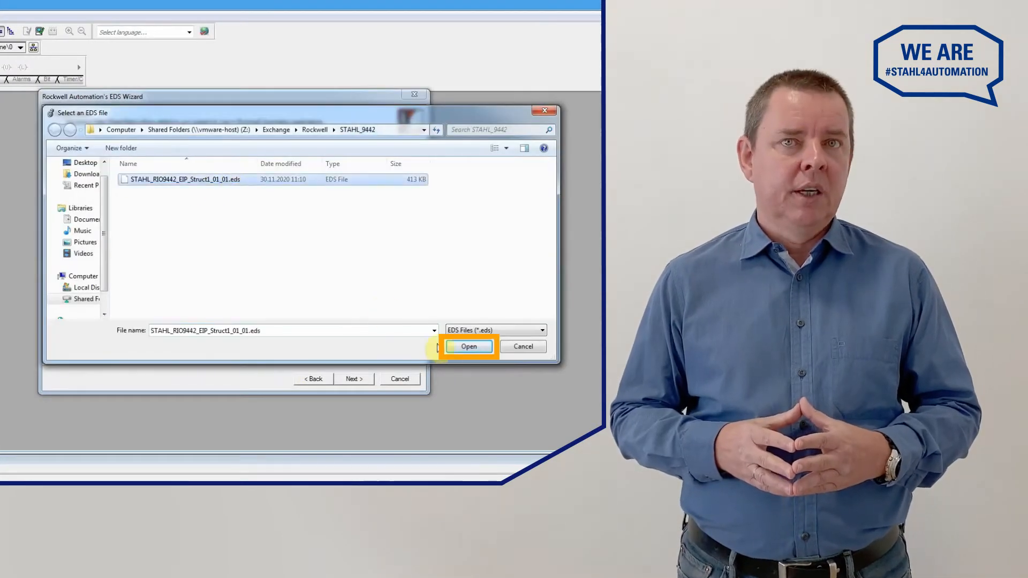
{"action": "left_click", "coordinate": [469, 346]}
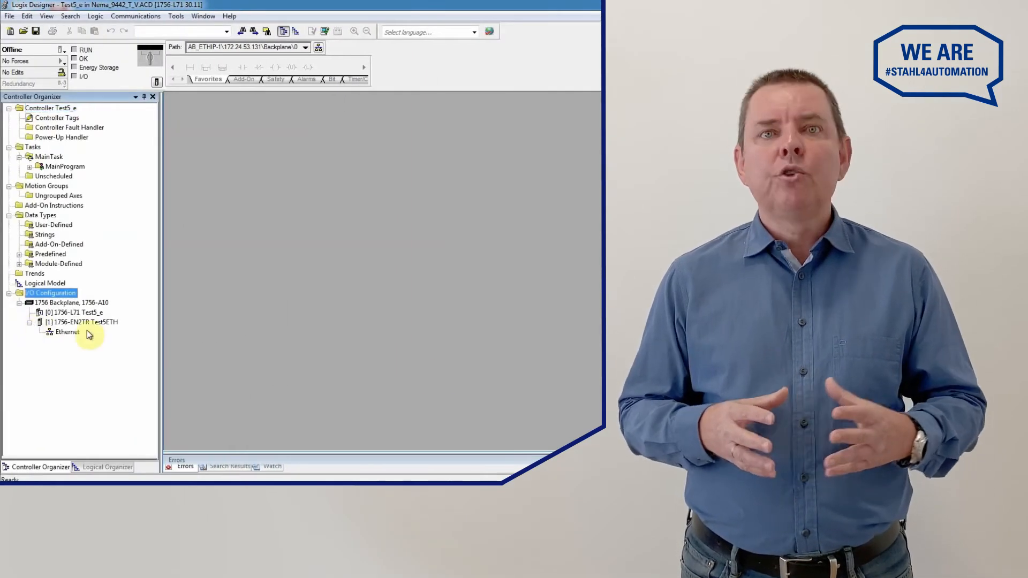
{"action": "left_click", "coordinate": [66, 332]}
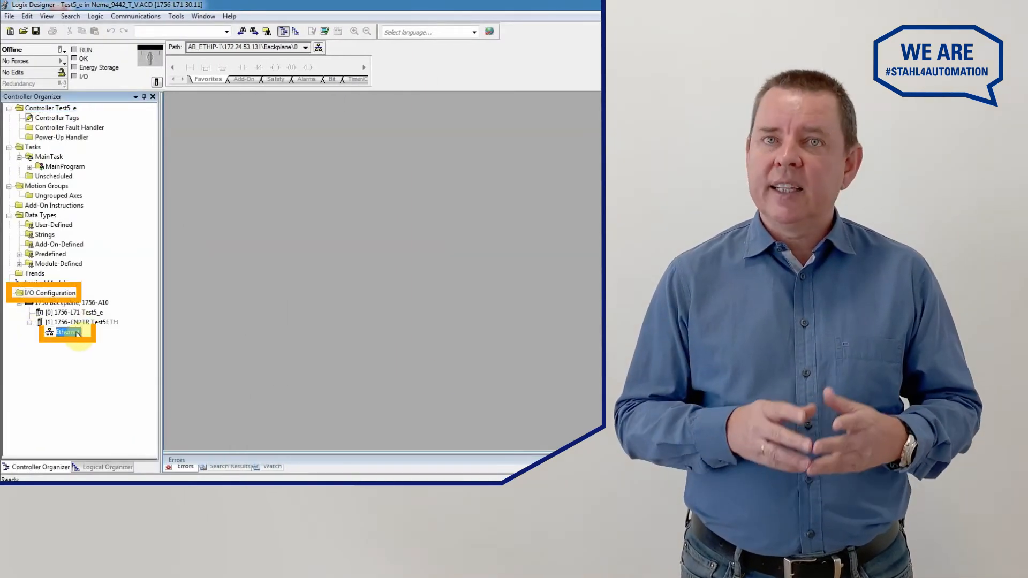
{"action": "right_click", "coordinate": [66, 332]}
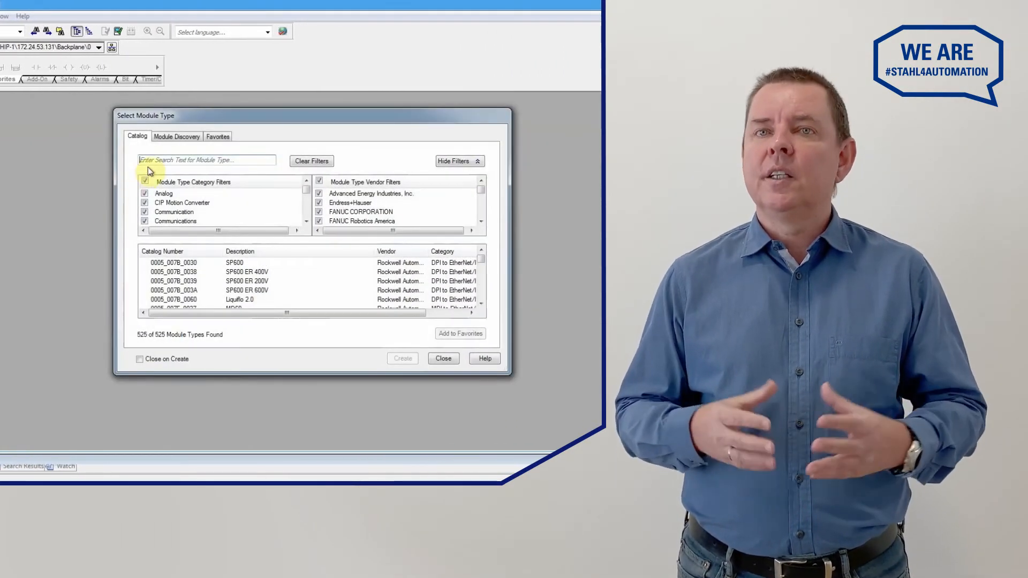
Choose the 9442 module type, name it Test_9442_D and give it IP address 172.24.53.64
{"action": "left_click", "coordinate": [207, 160]}
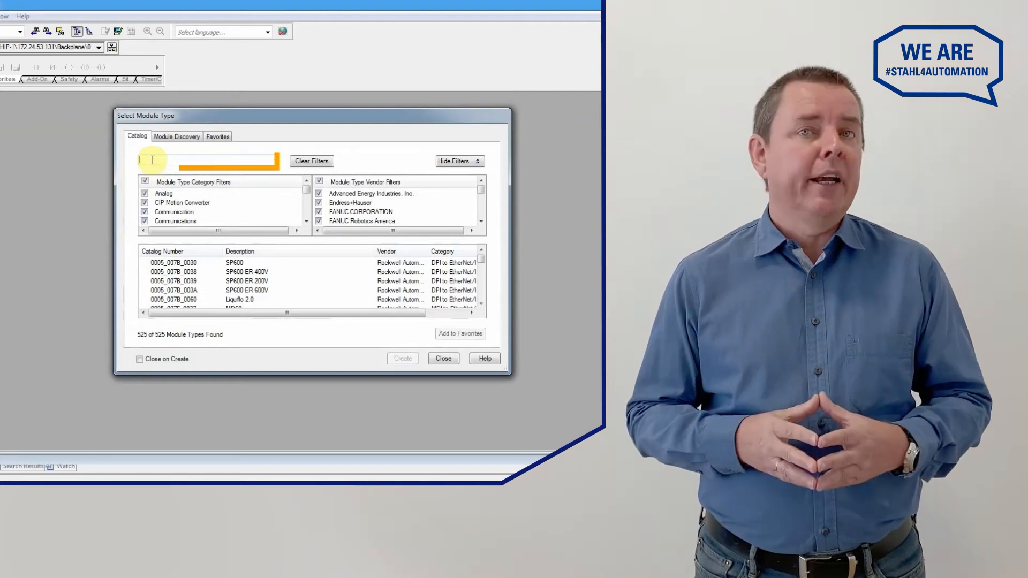
{"action": "type", "text": "94"}
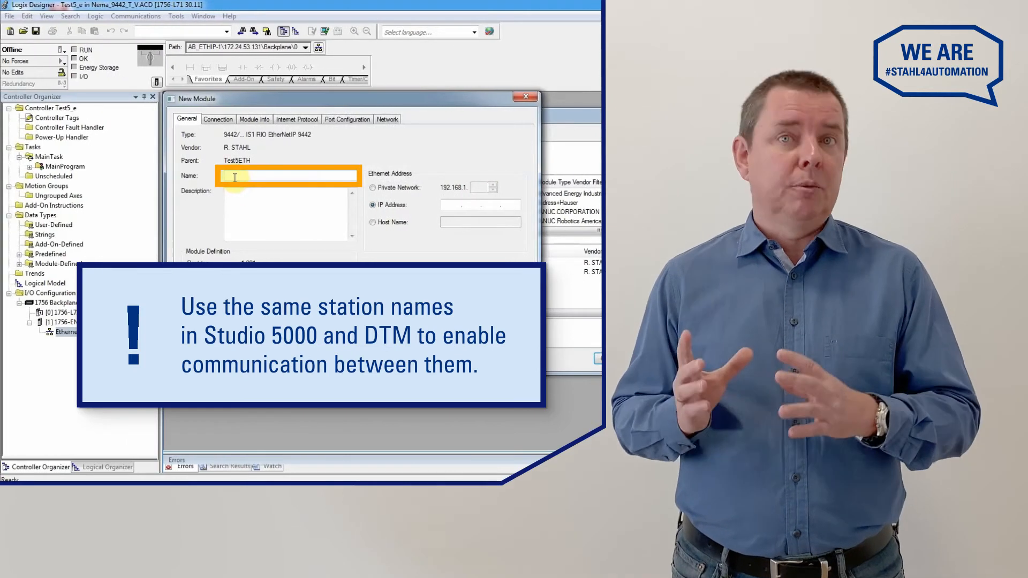
{"action": "type", "text": "Test_9442_D"}
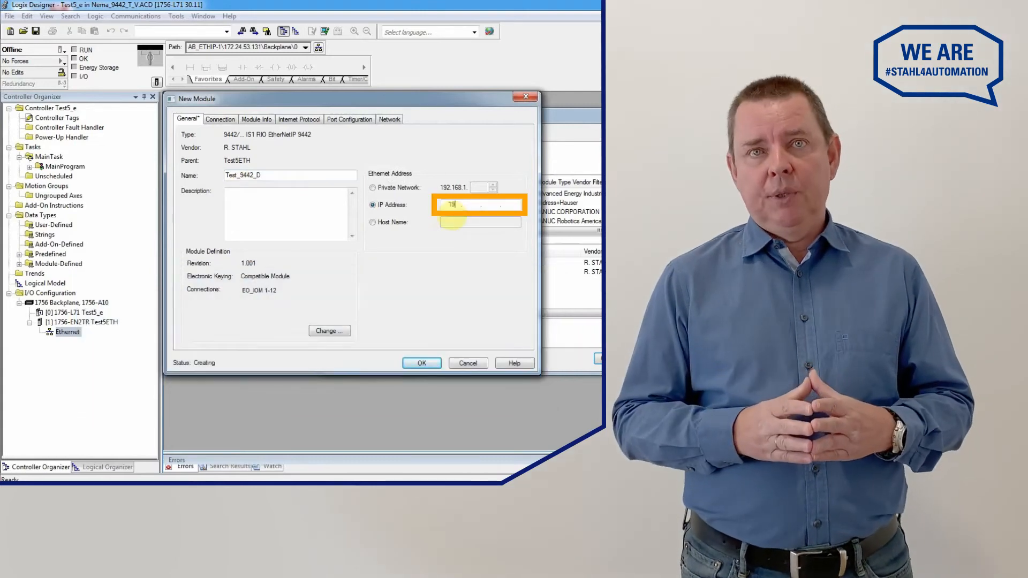
{"action": "type", "text": "172.24.53.64"}
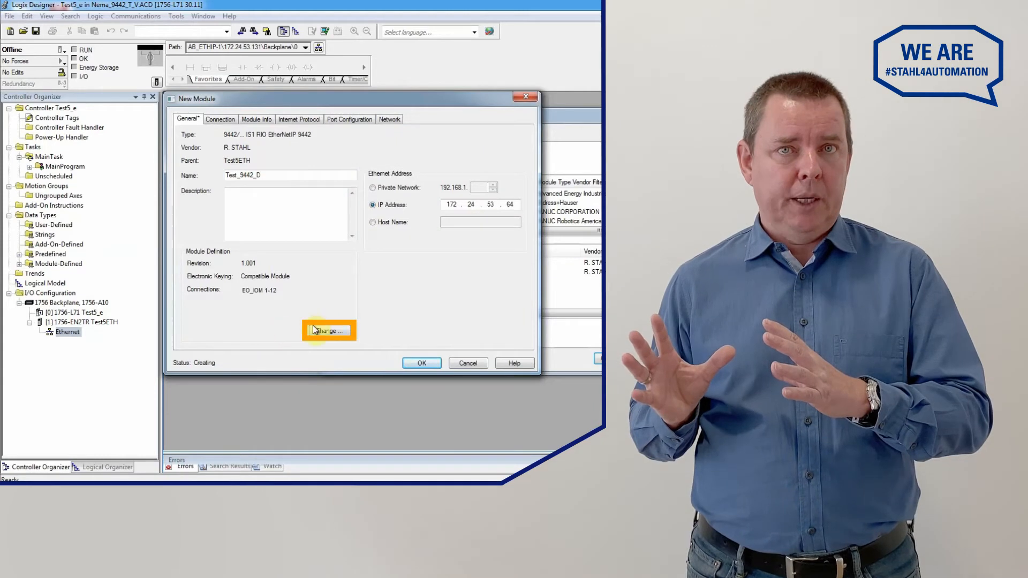
Check the EO_IDM 1-12 connection in the module definition and confirm the new module
{"action": "left_click", "coordinate": [328, 331]}
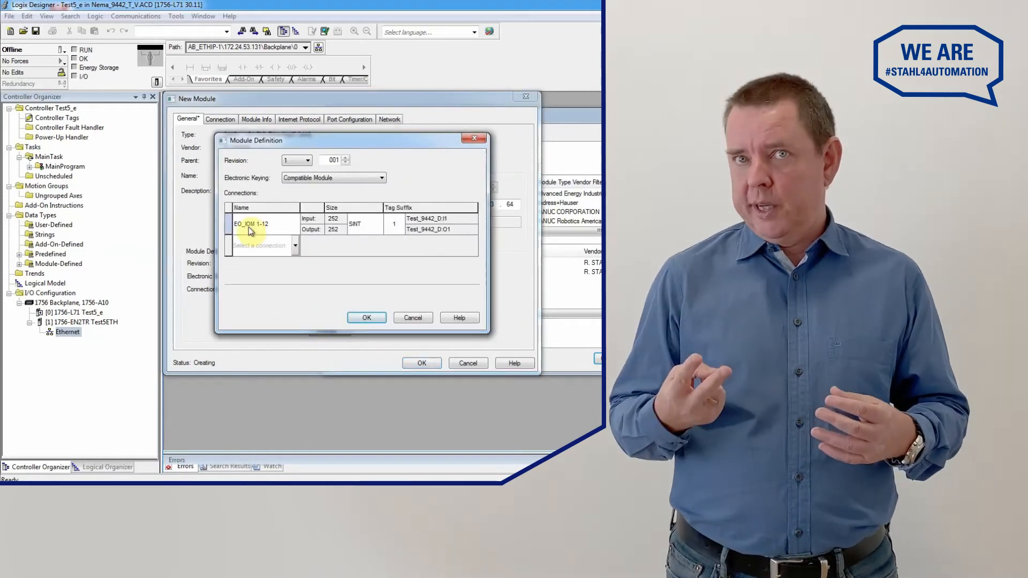
{"action": "left_click", "coordinate": [262, 223]}
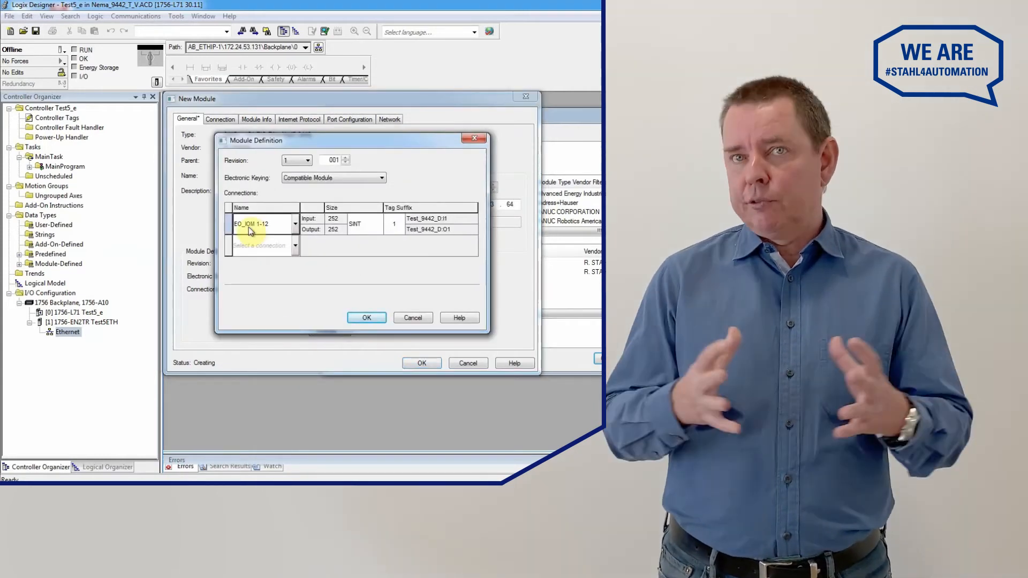
{"action": "left_click", "coordinate": [293, 223]}
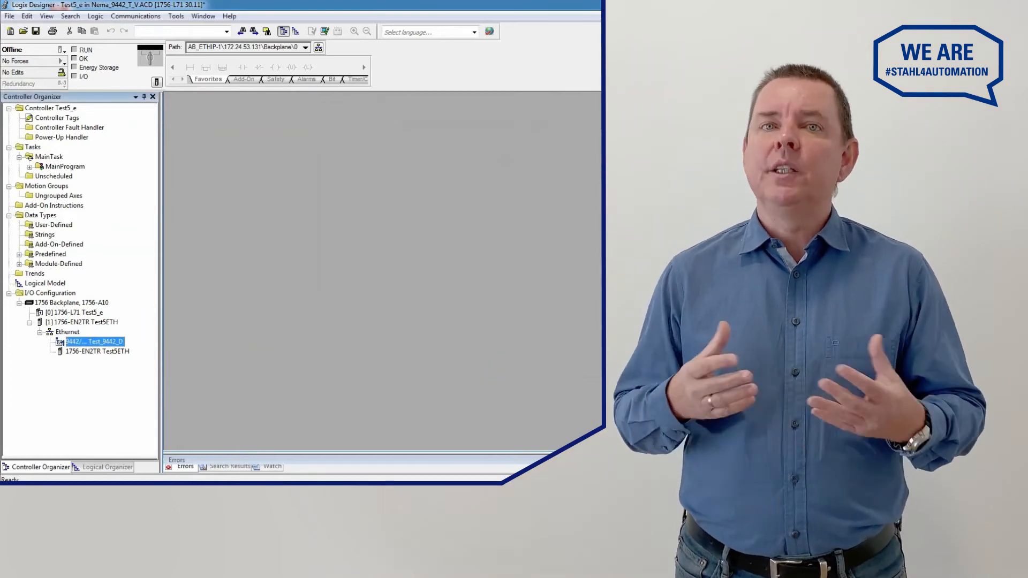
Open MainRoutine under Tasks > MainTask > MainProgram and bring up actions for the End rung
{"action": "left_click", "coordinate": [10, 147]}
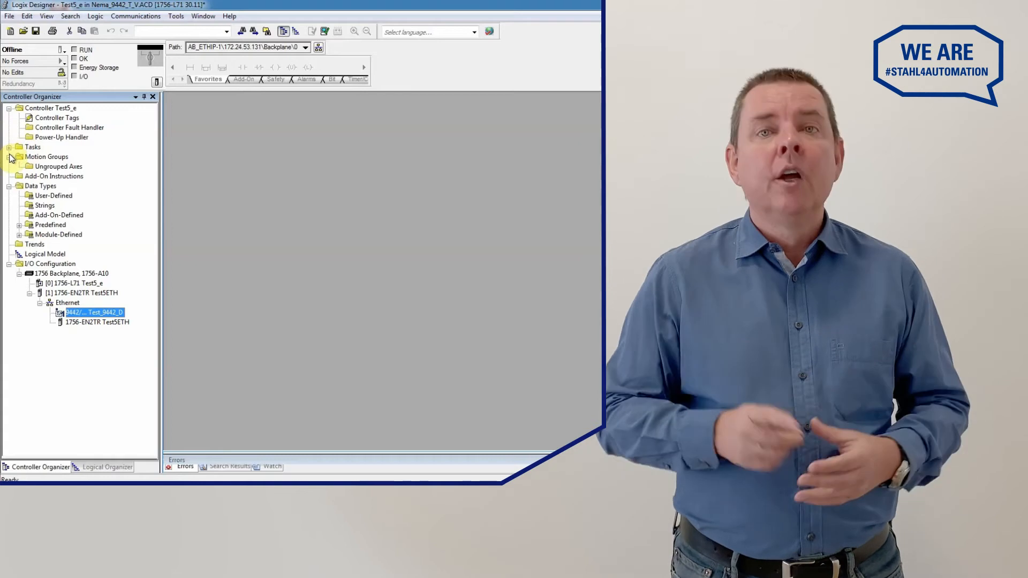
{"action": "left_click", "coordinate": [11, 147]}
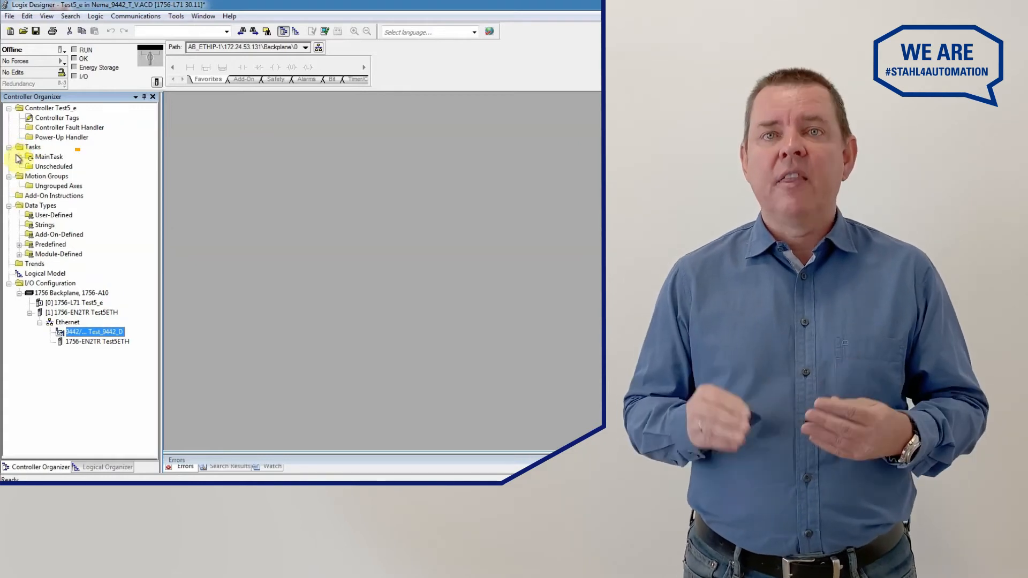
{"action": "left_click", "coordinate": [18, 157]}
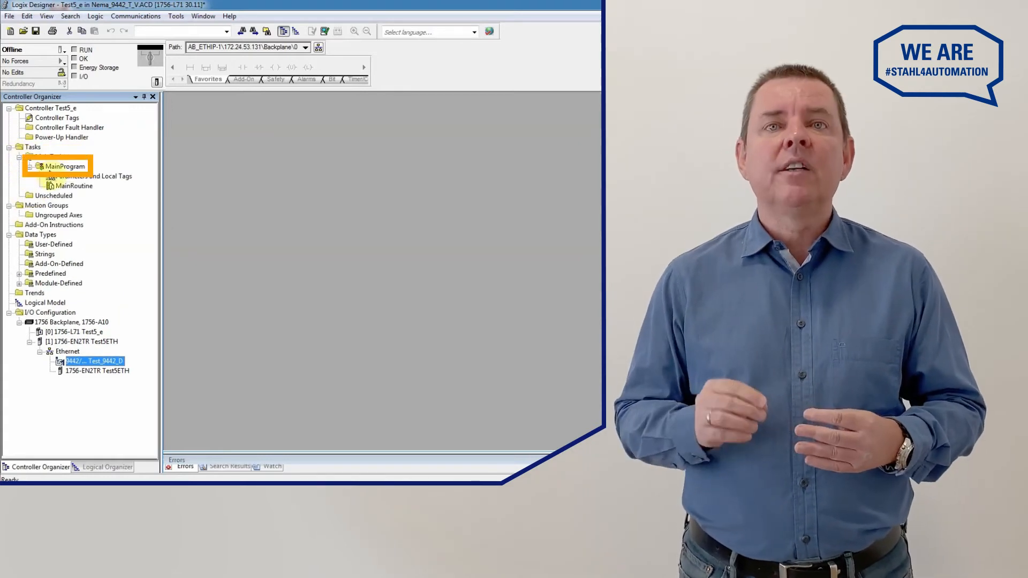
{"action": "left_click", "coordinate": [74, 185]}
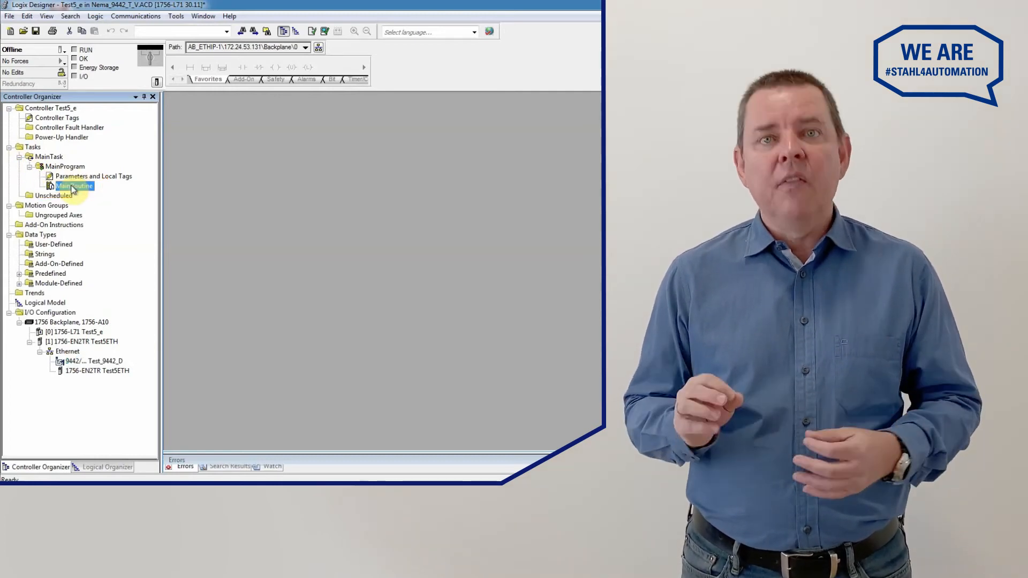
{"action": "double_click", "coordinate": [74, 186]}
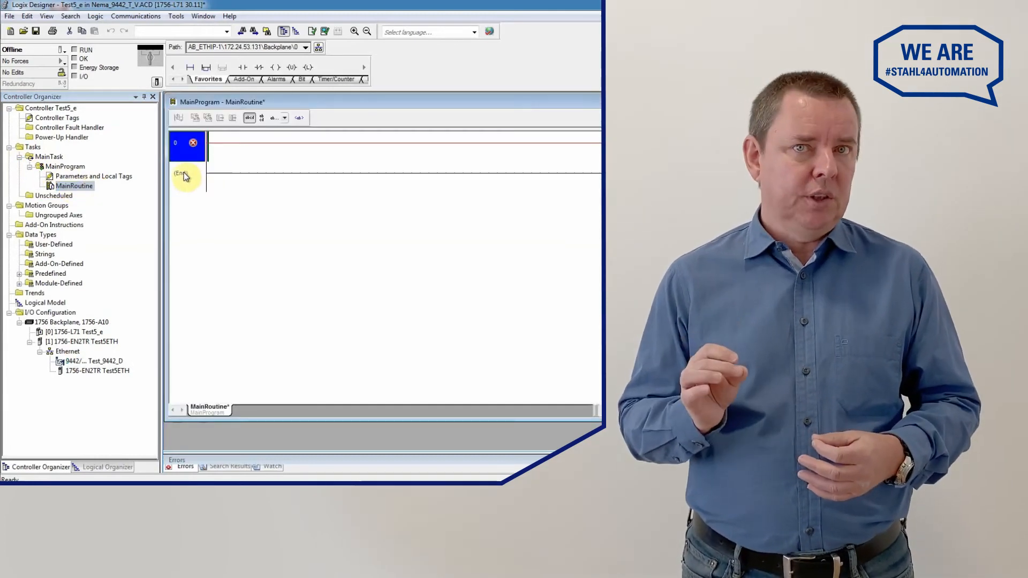
{"action": "left_click", "coordinate": [187, 177]}
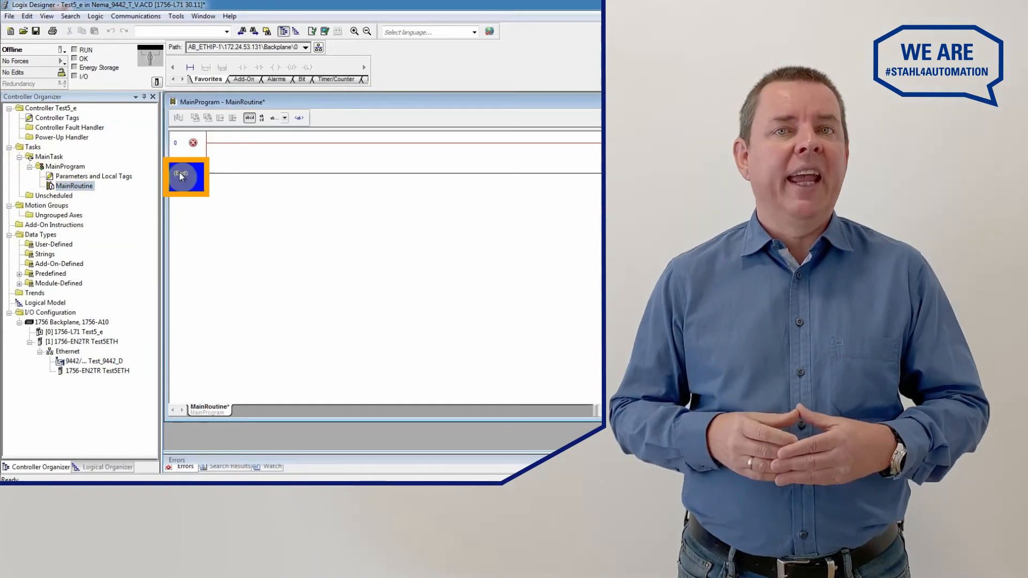
{"action": "right_click", "coordinate": [186, 176]}
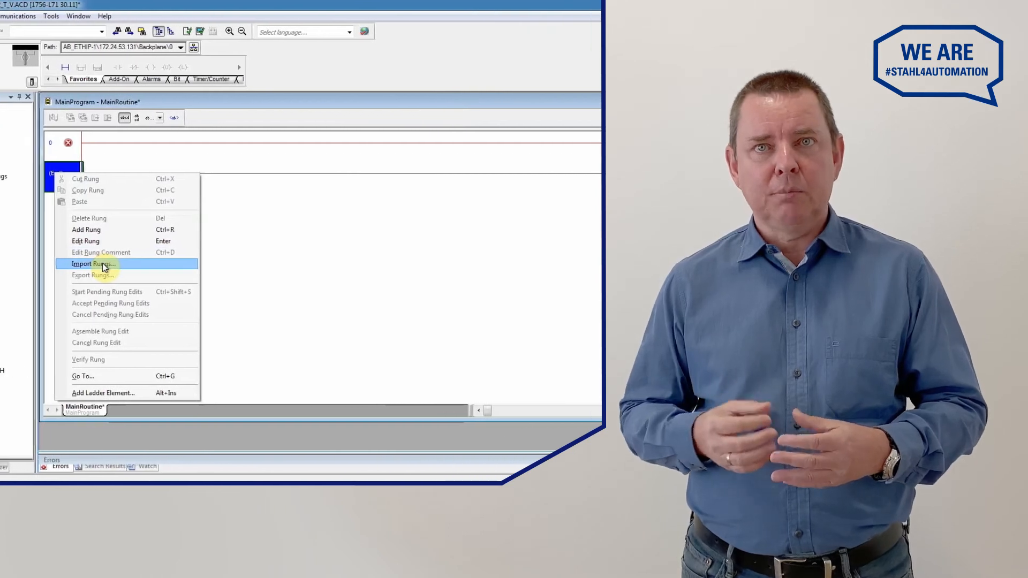
Import the Test_9442_D.l5x rung, accept the import configuration and delete the empty rung 0
{"action": "left_click", "coordinate": [93, 264]}
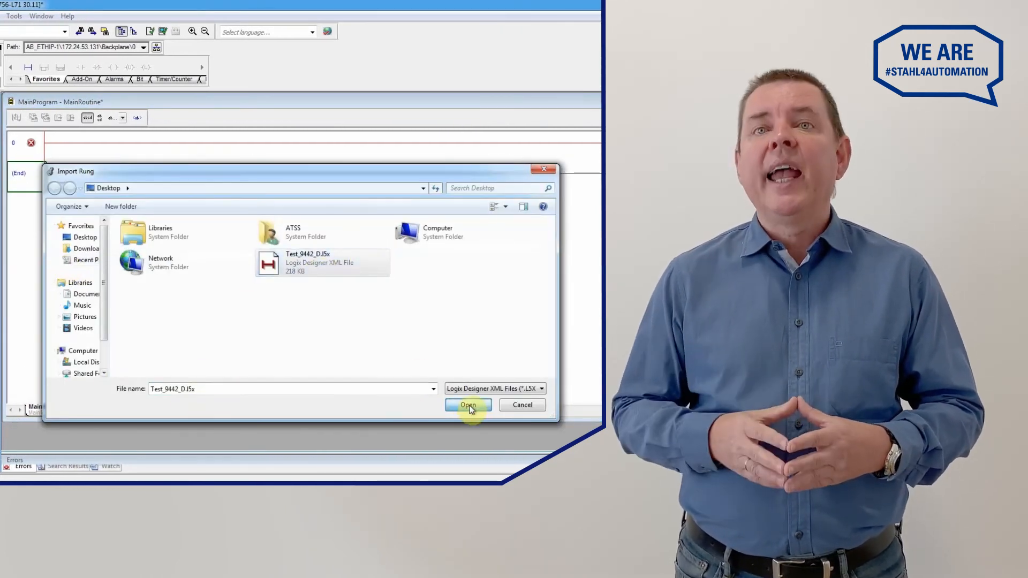
{"action": "left_click", "coordinate": [468, 405]}
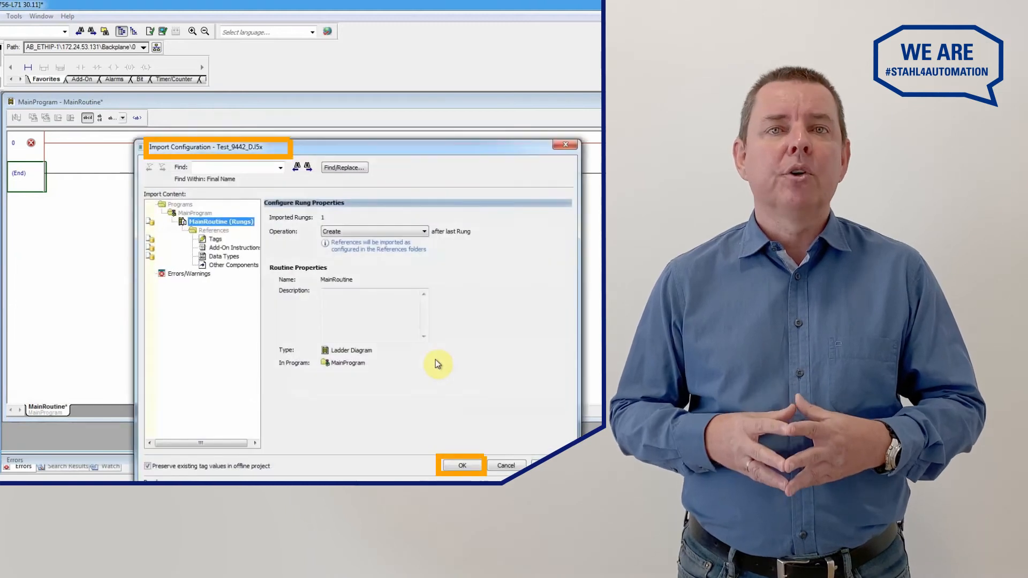
{"action": "left_click", "coordinate": [461, 466]}
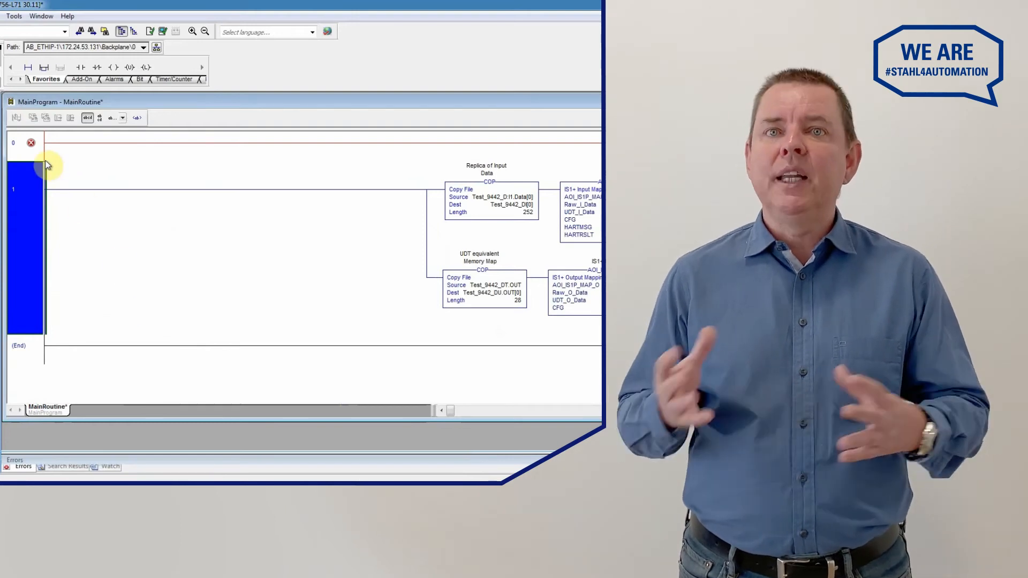
{"action": "right_click", "coordinate": [31, 142]}
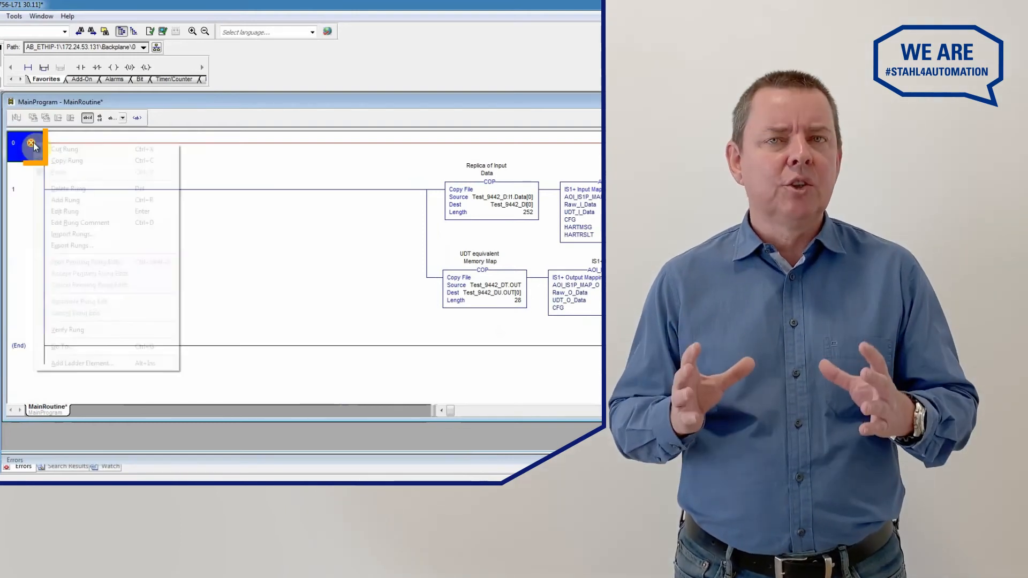
{"action": "mouse_move", "coordinate": [66, 188]}
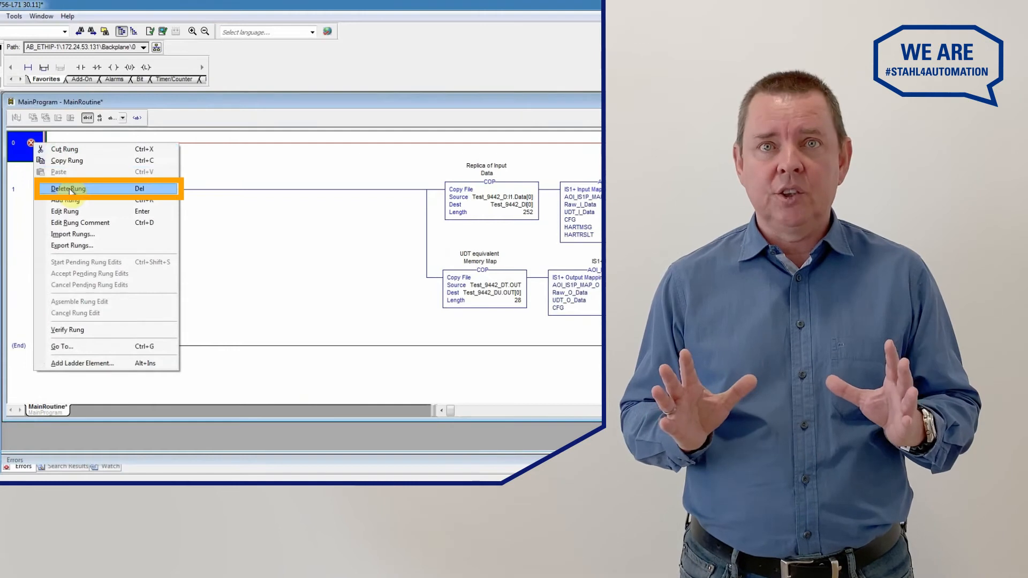
{"action": "left_click", "coordinate": [68, 188]}
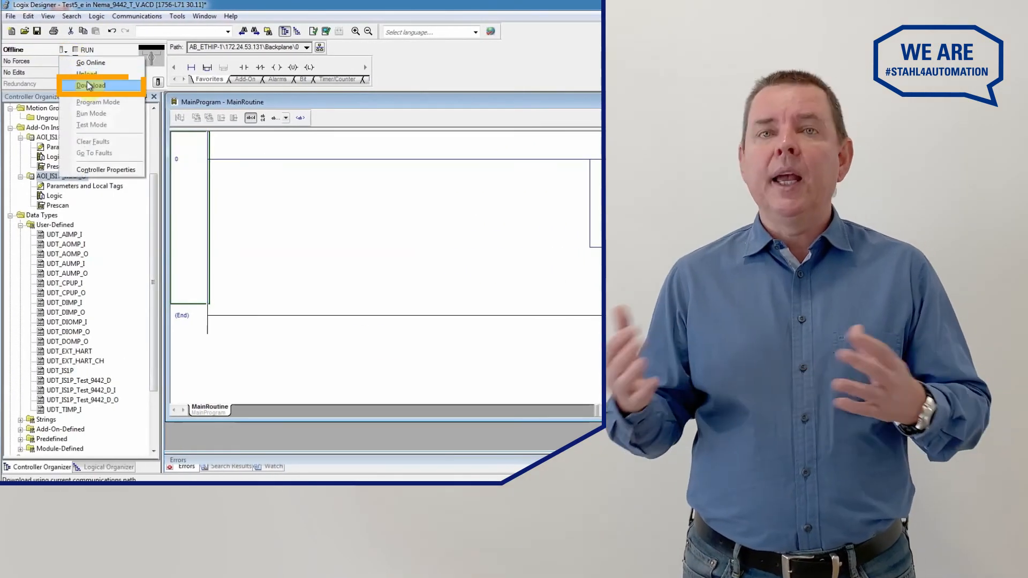
Download the project to the controller and show the Test_9442_D controller tags with live values
{"action": "left_click", "coordinate": [91, 86]}
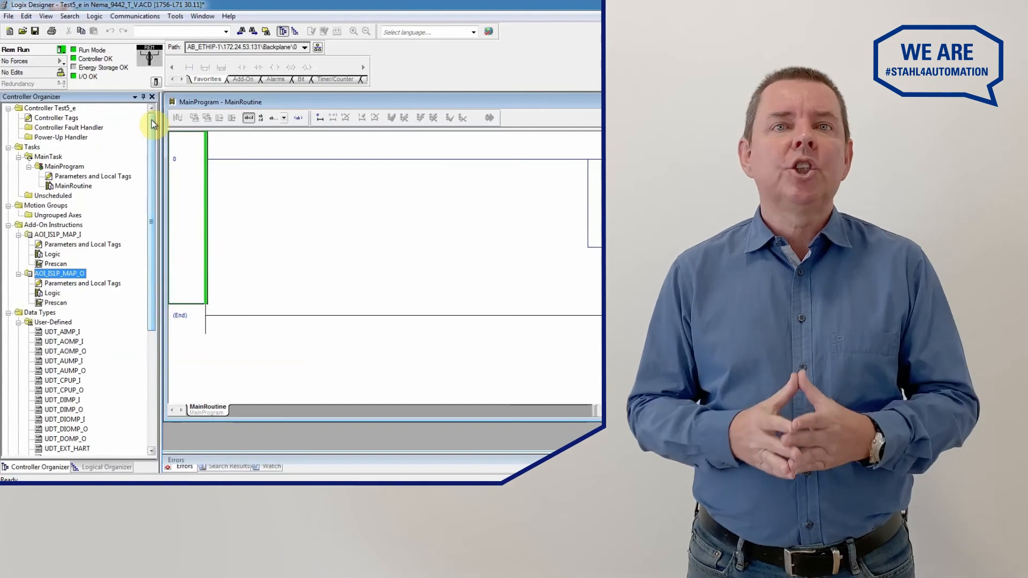
{"action": "left_click", "coordinate": [57, 118]}
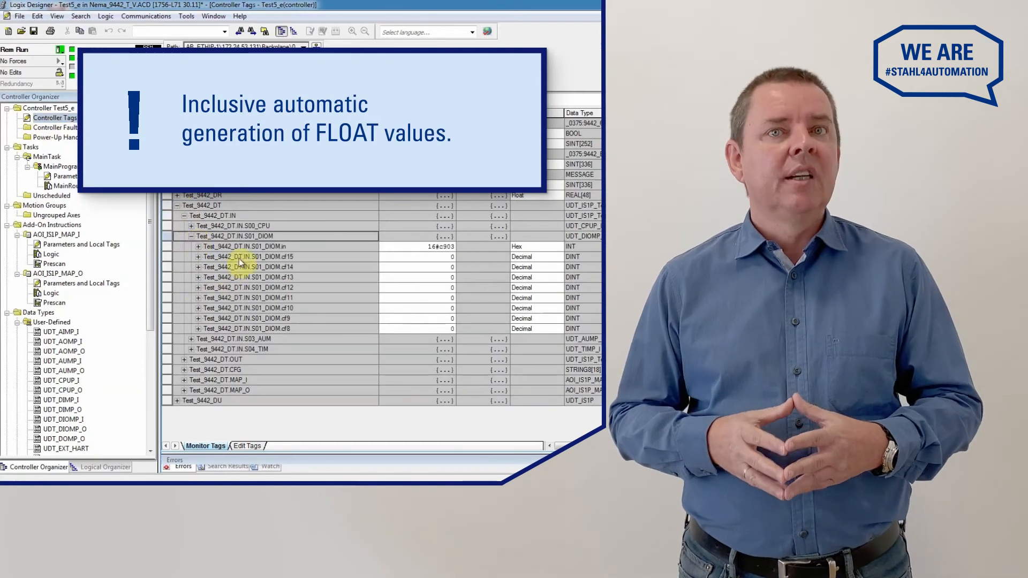
Expand Test_9442_DT.IN to reveal live analog values for the S03_AUM and S04_TIM channels
{"action": "left_click", "coordinate": [191, 340]}
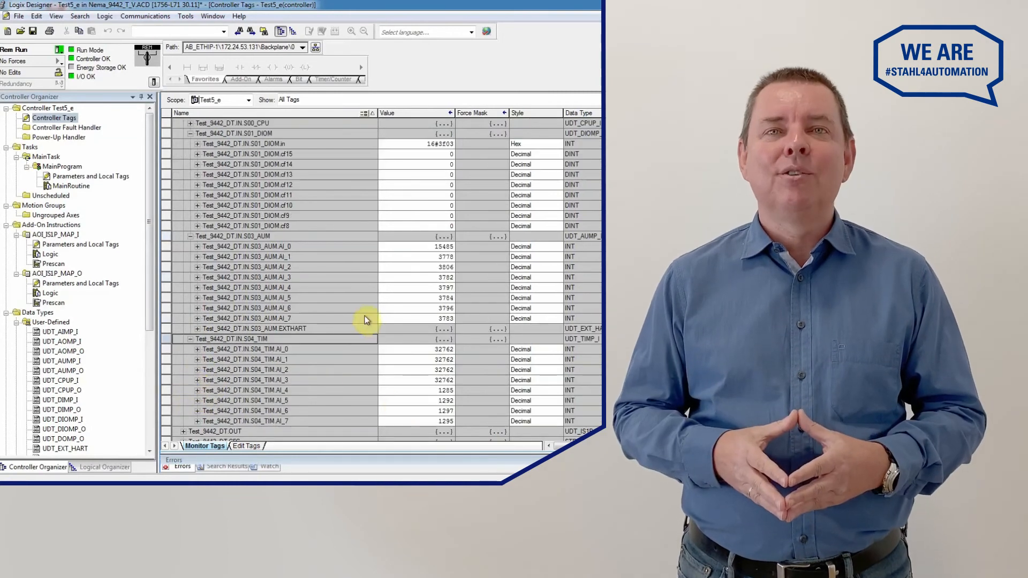
{"action": "scroll", "scroll_direction": "down", "scroll_amount": 3}
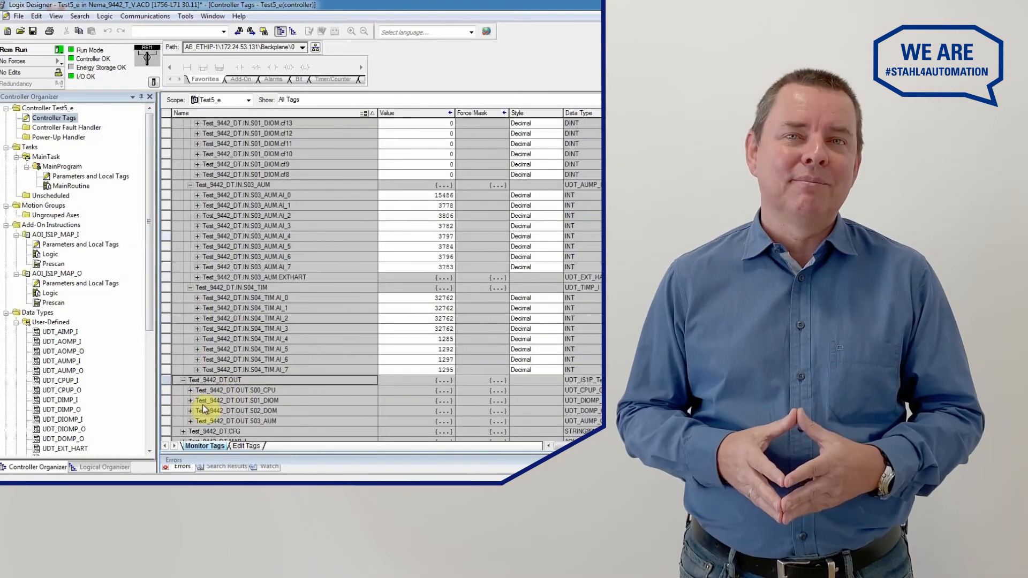